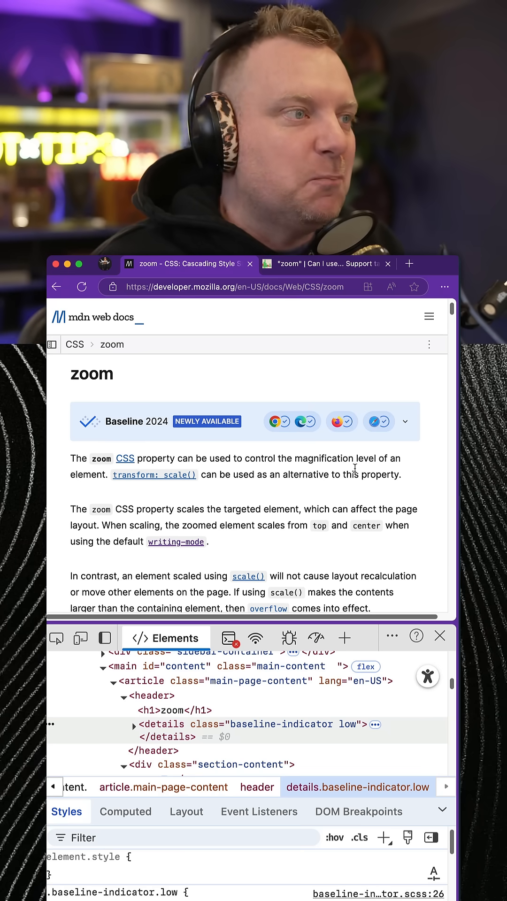
pyautogui.scroll(-3)
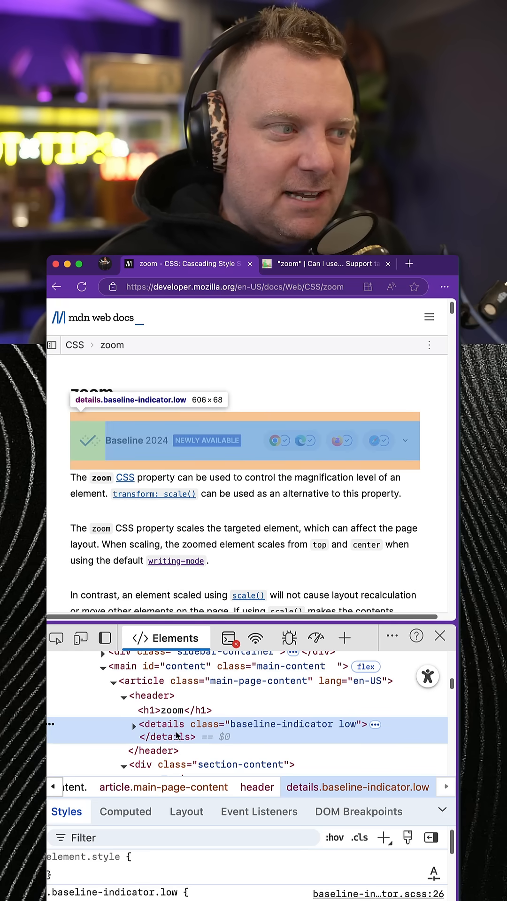
pyautogui.moveTo(183, 734)
pyautogui.write('scale: 1.5;')
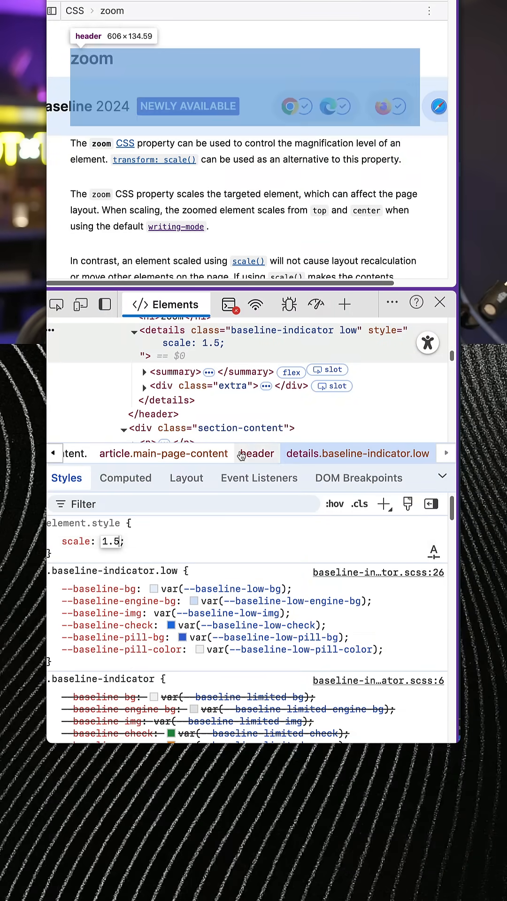
pyautogui.write('3.5')
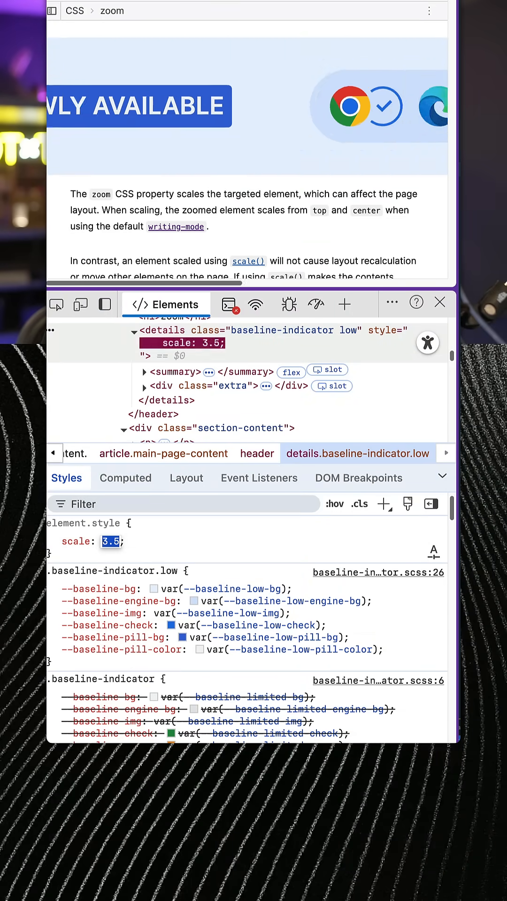
pyautogui.write('1.5')
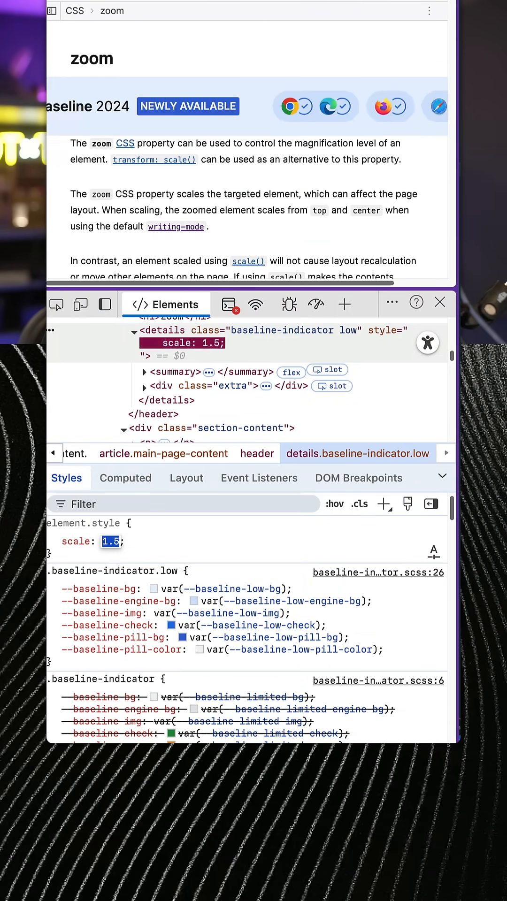
pyautogui.write('2.5')
pyautogui.click(79, 541)
pyautogui.write('zoom')
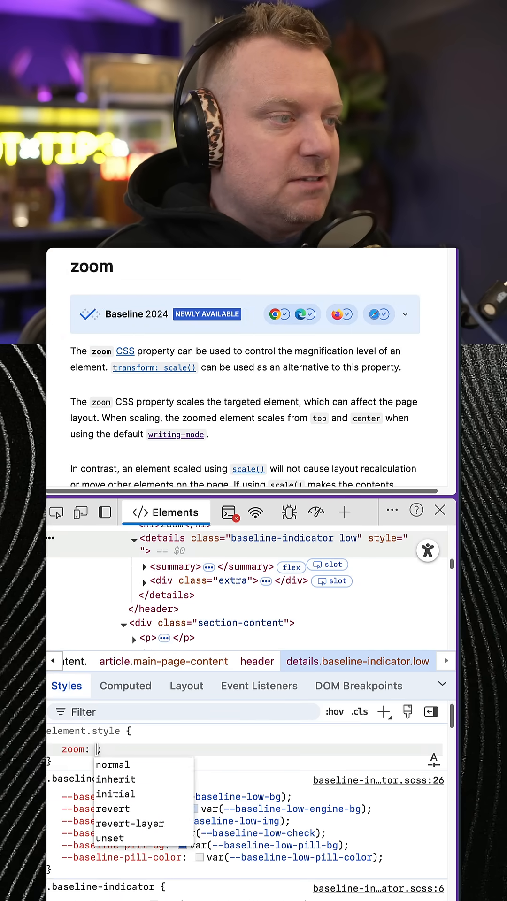
pyautogui.write('1,')
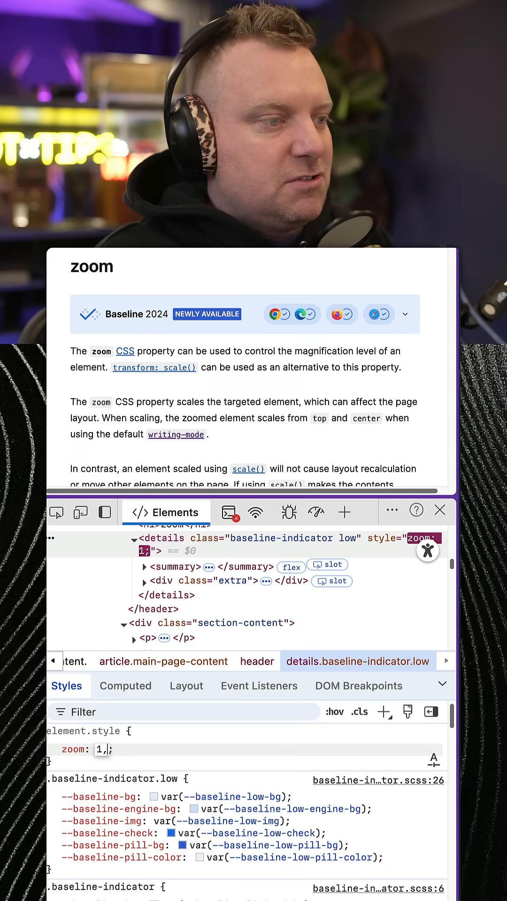
pyautogui.write('.5')
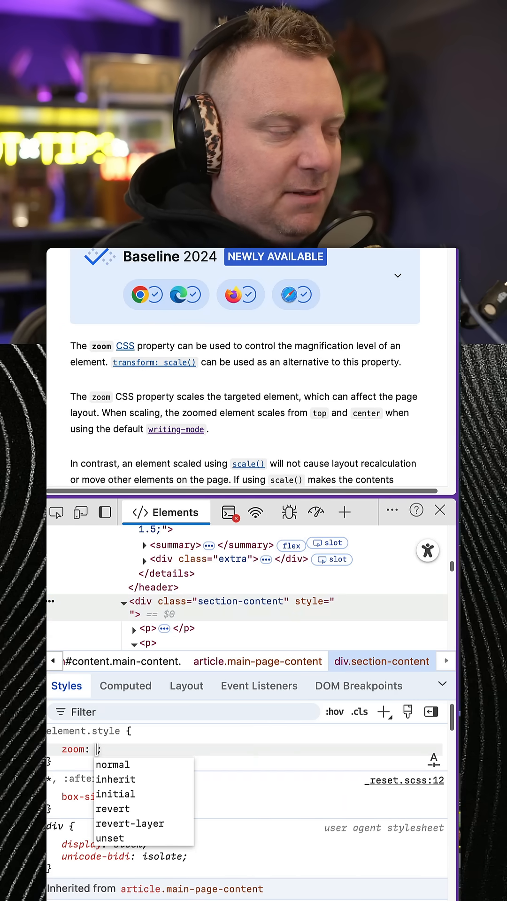
pyautogui.write('1.5')
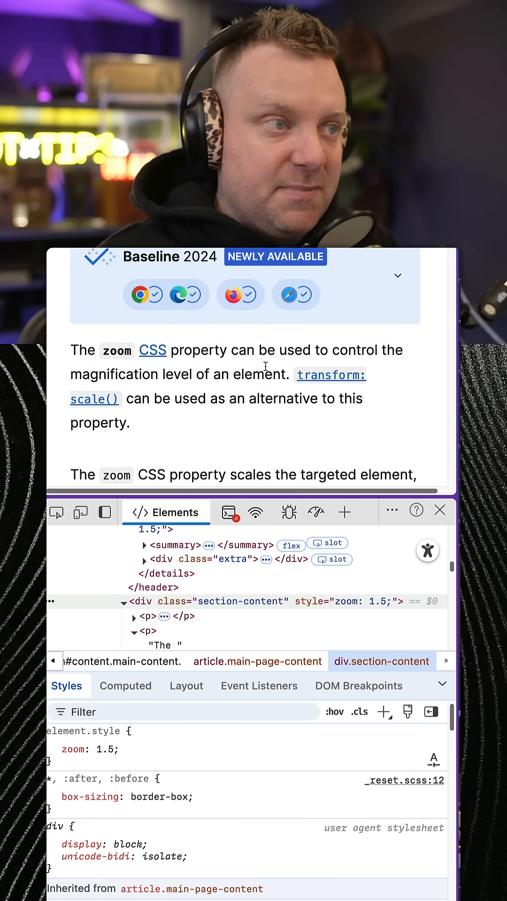
pyautogui.scroll(-3)
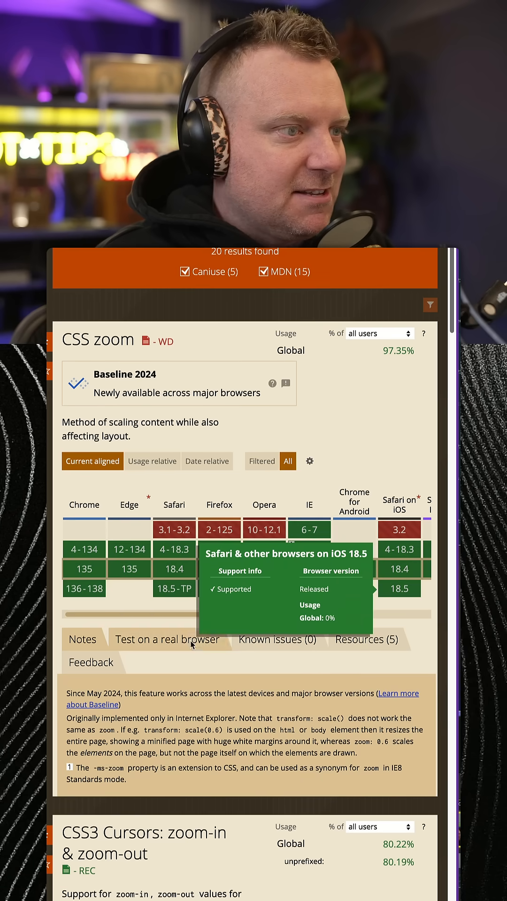
pyautogui.moveTo(84, 548)
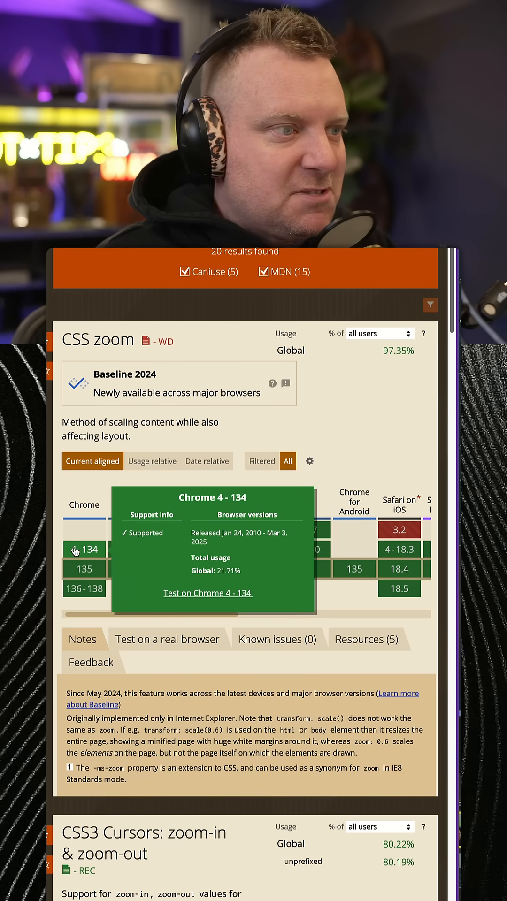
pyautogui.moveTo(358, 601)
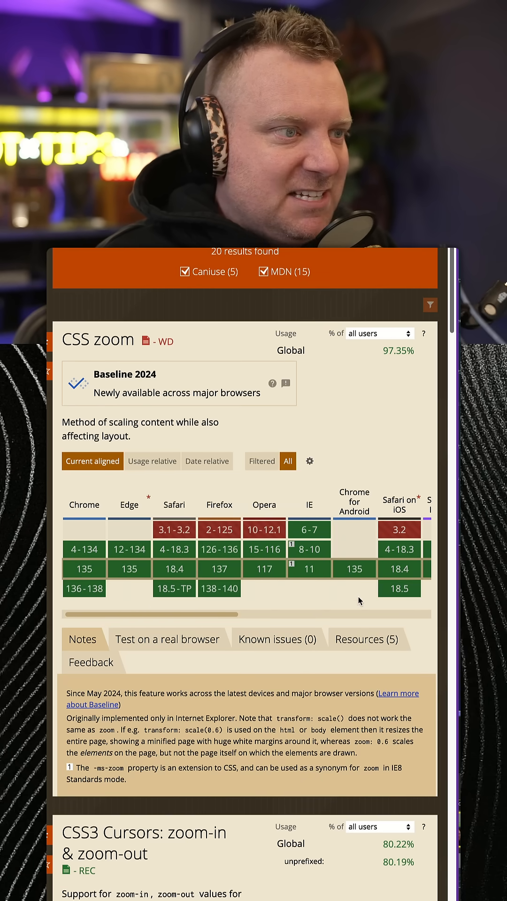